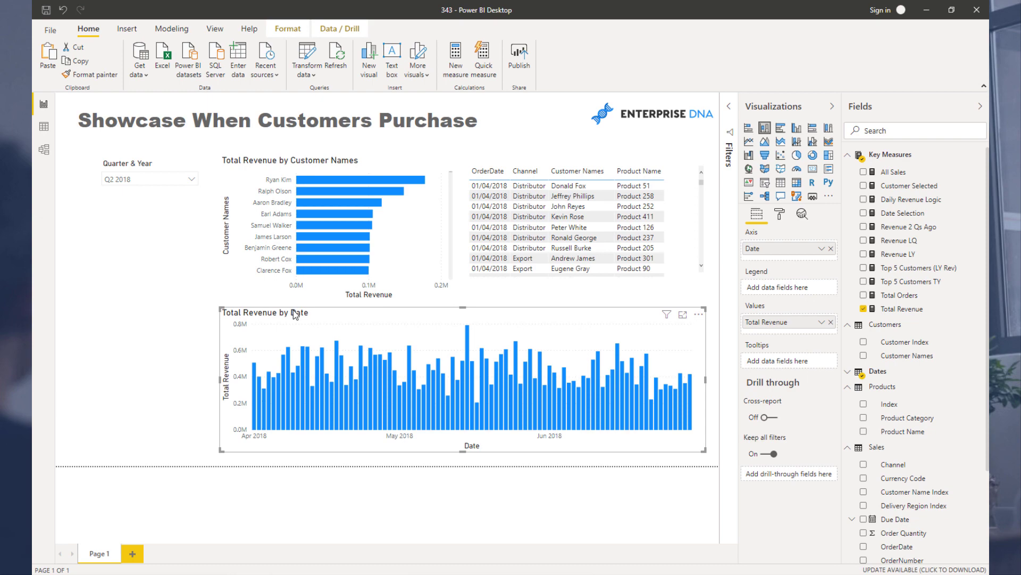
mouse_move(295, 312)
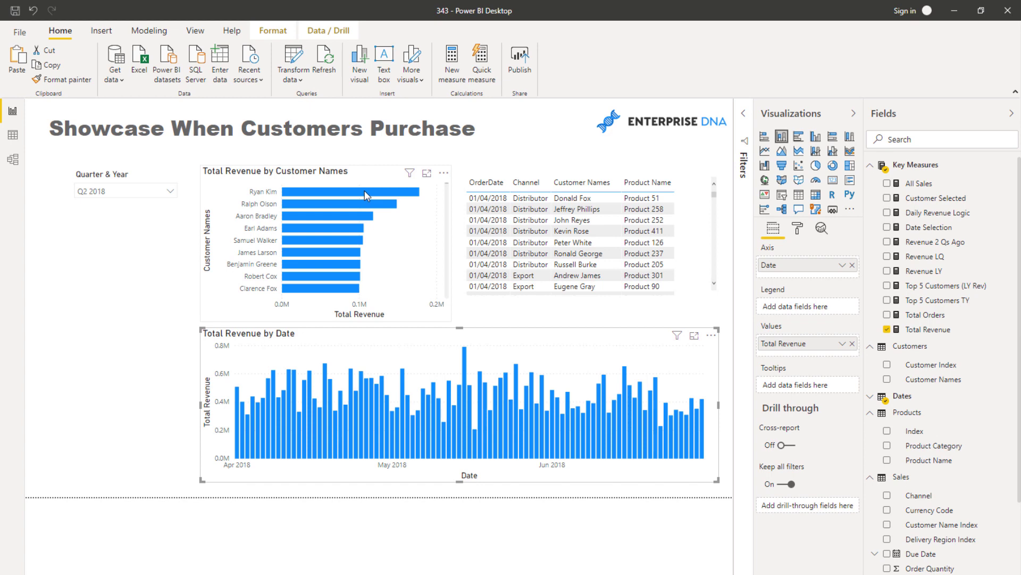
click(350, 191)
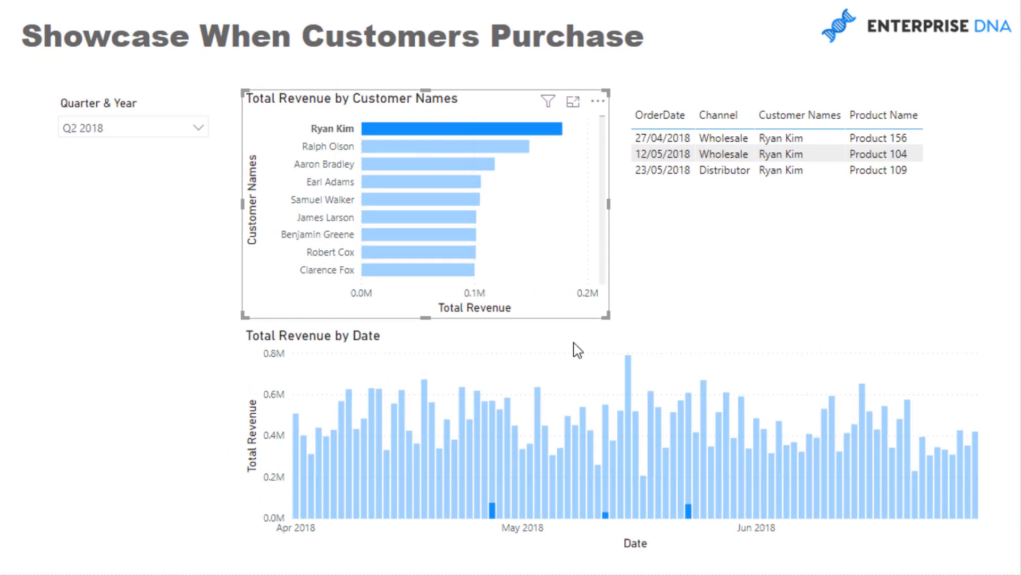
mouse_move(377, 445)
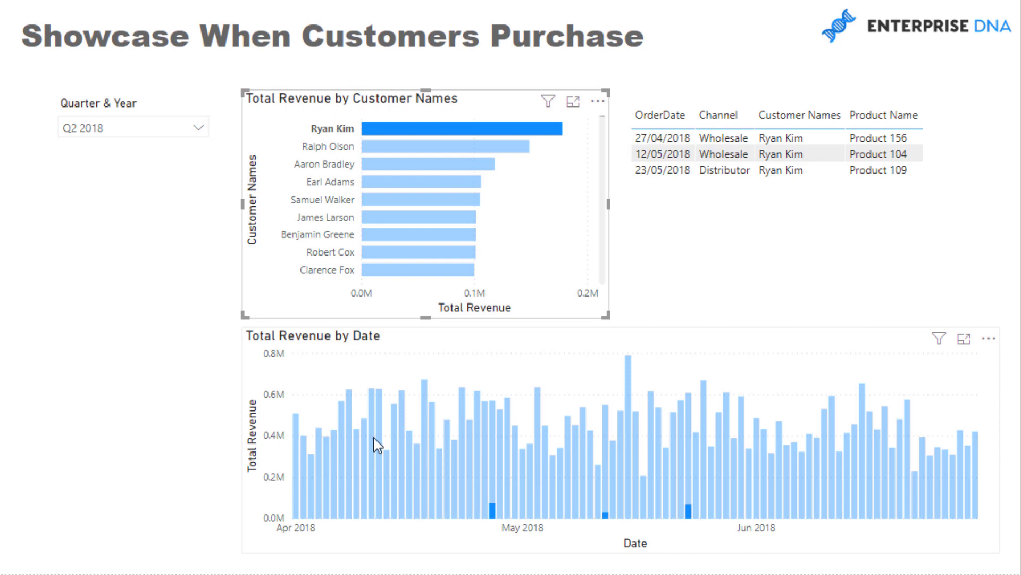
mouse_move(815, 386)
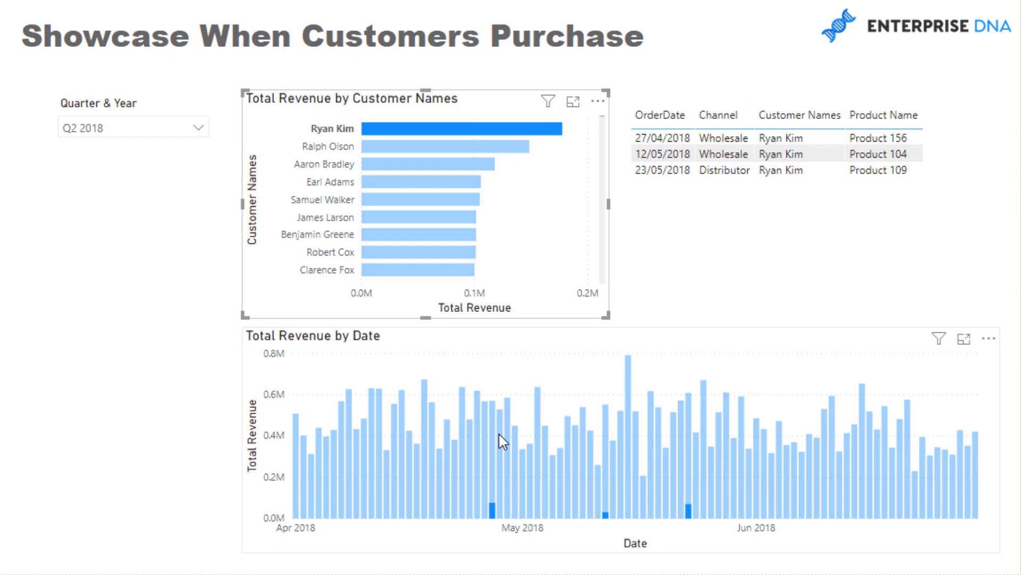
mouse_move(503, 442)
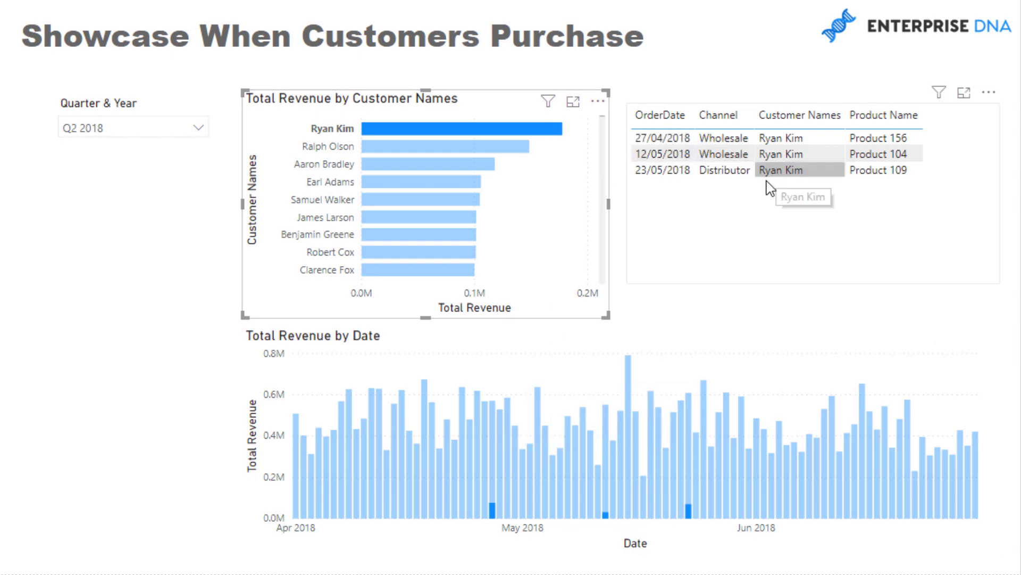
mouse_move(752, 200)
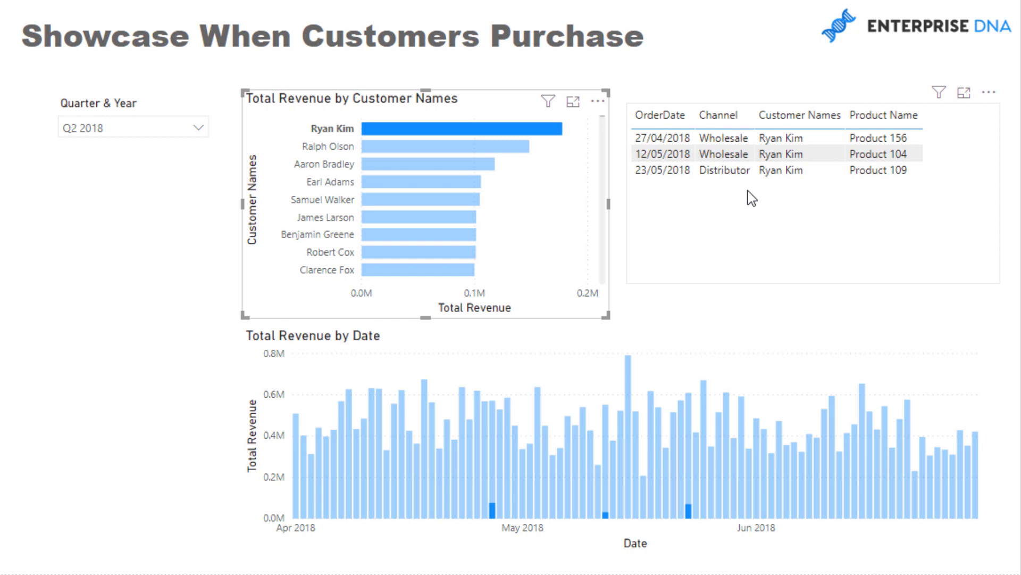
mouse_move(491, 516)
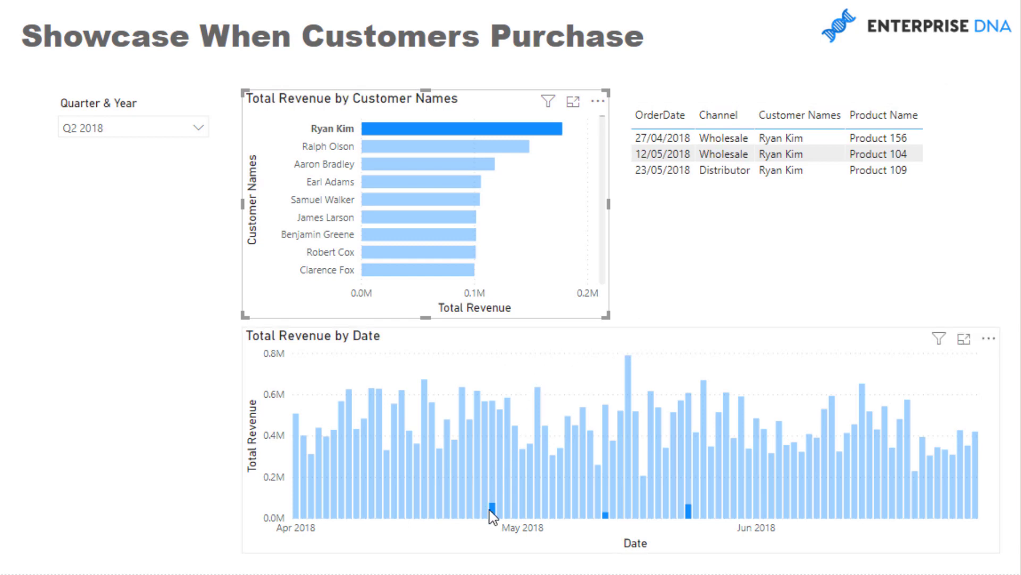
mouse_move(637, 476)
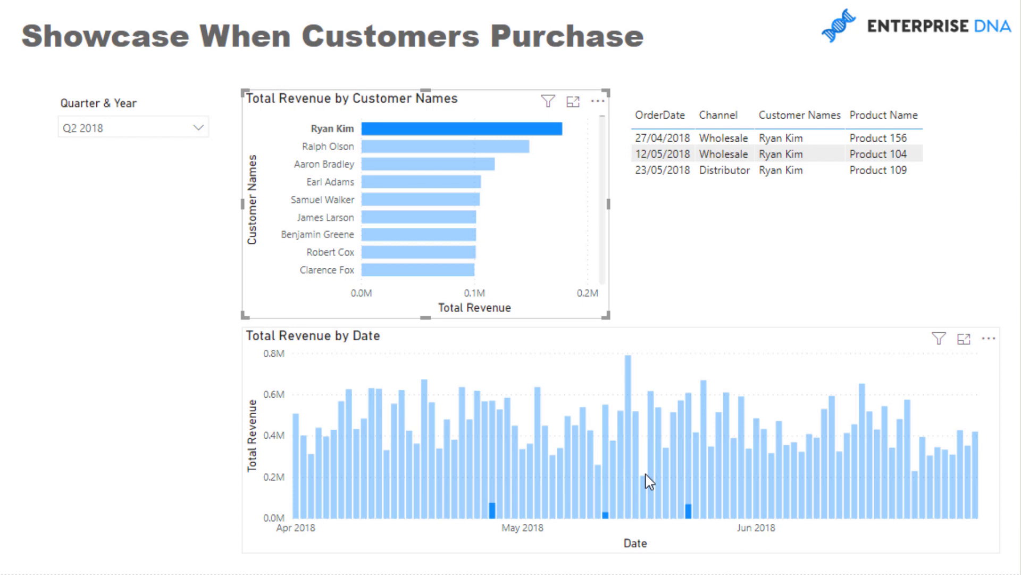
mouse_move(485, 154)
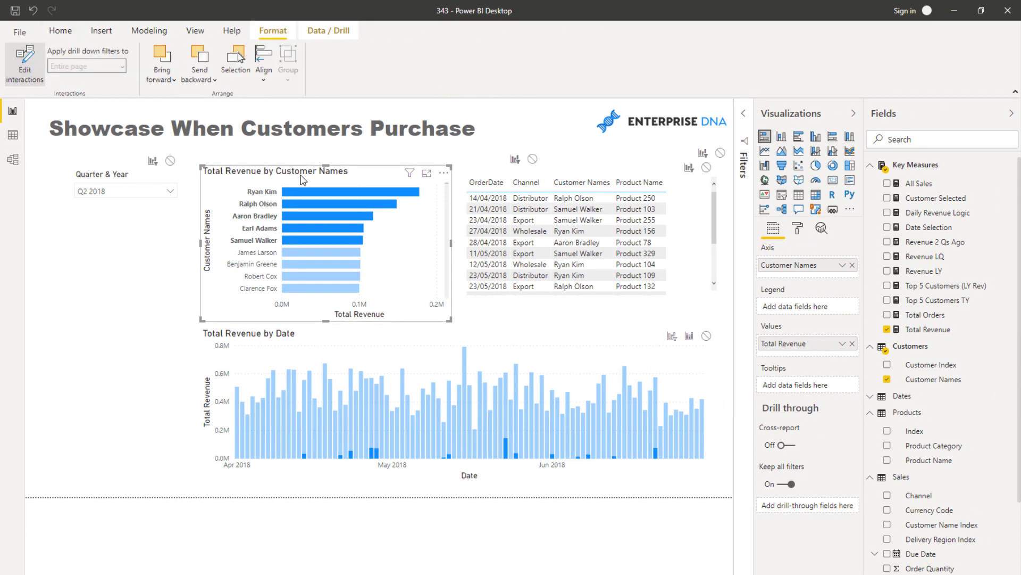
click(352, 191)
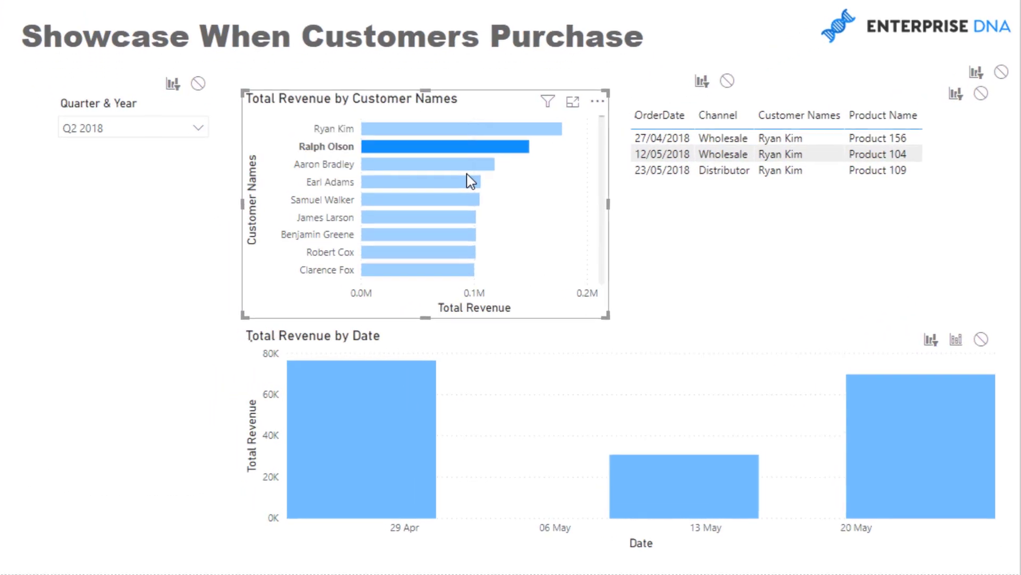
click(445, 163)
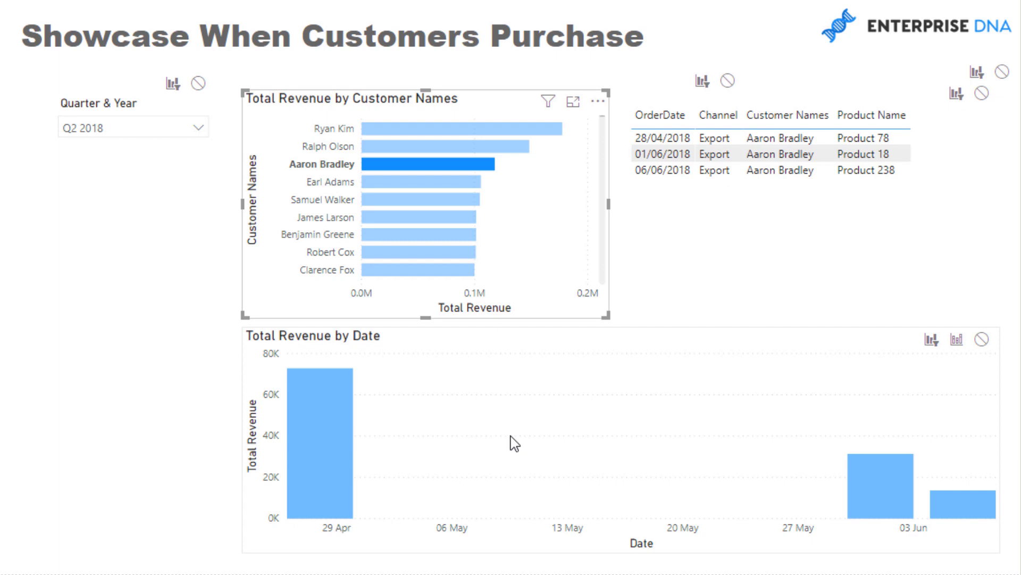
mouse_move(163, 101)
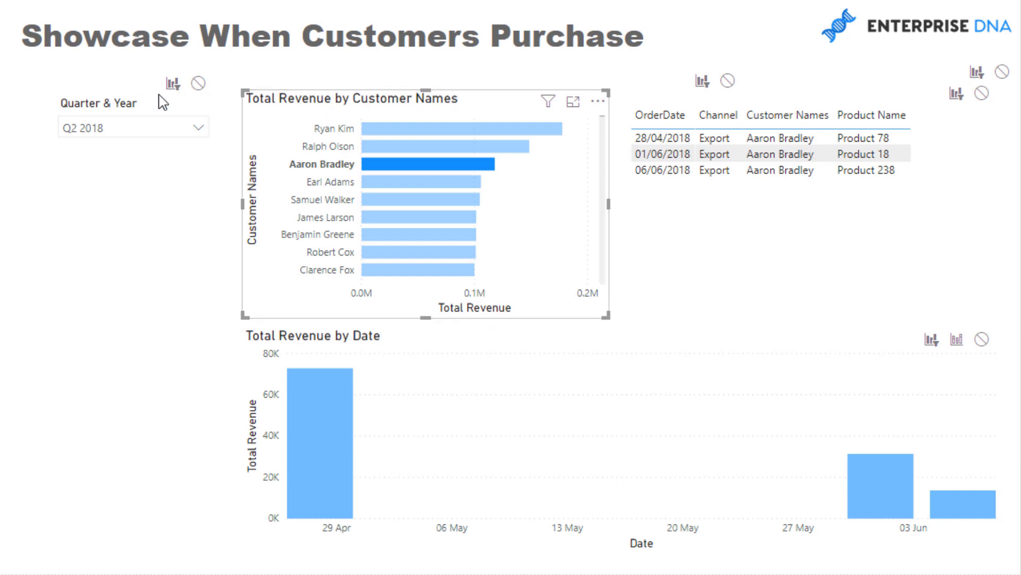
mouse_move(75, 93)
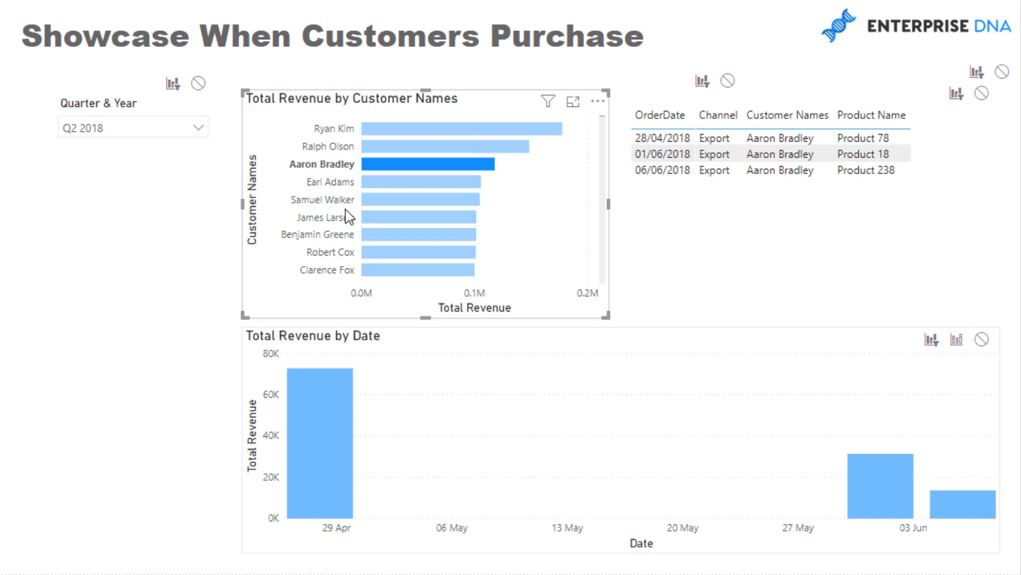
click(424, 182)
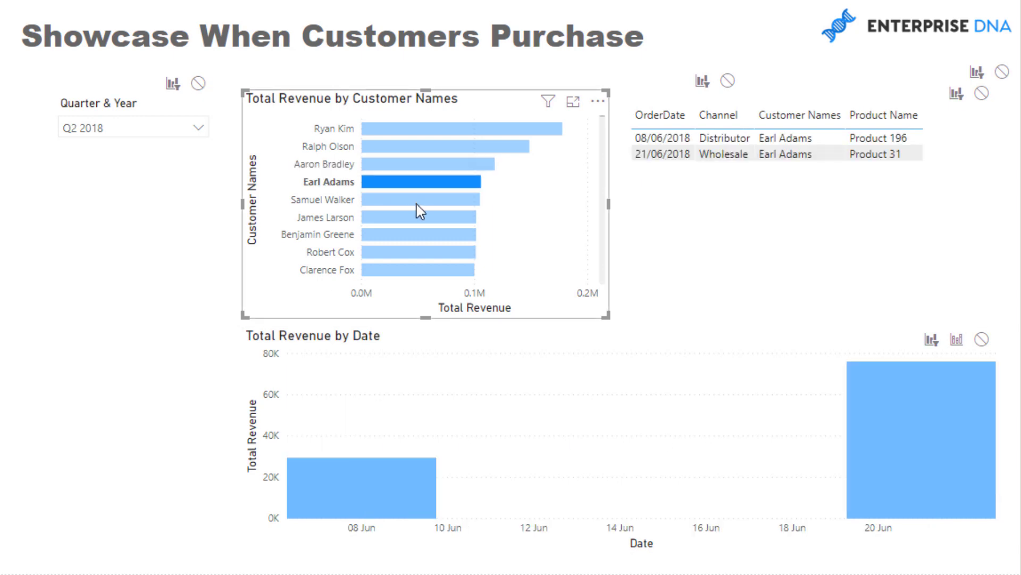
click(424, 199)
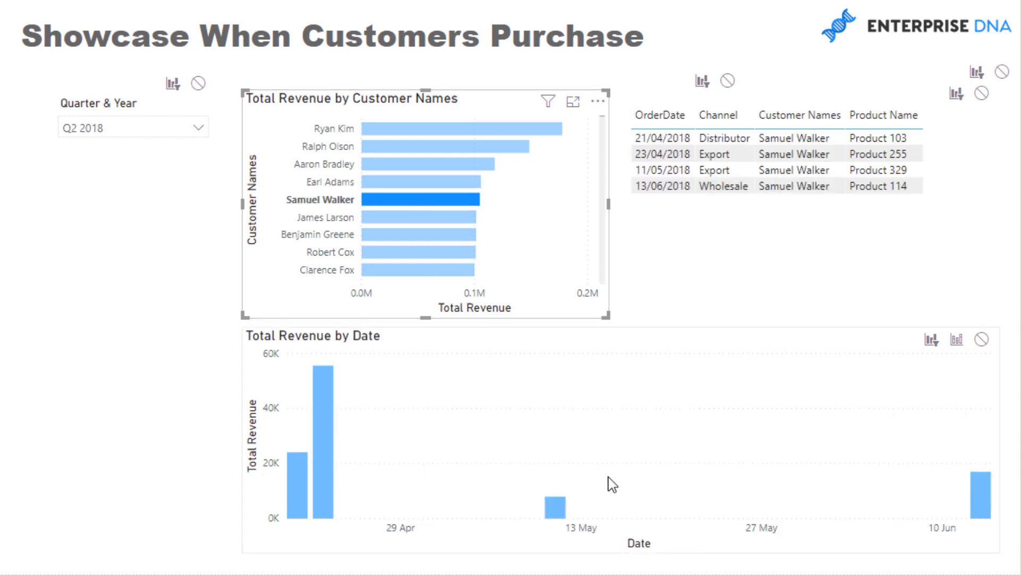
mouse_move(443, 202)
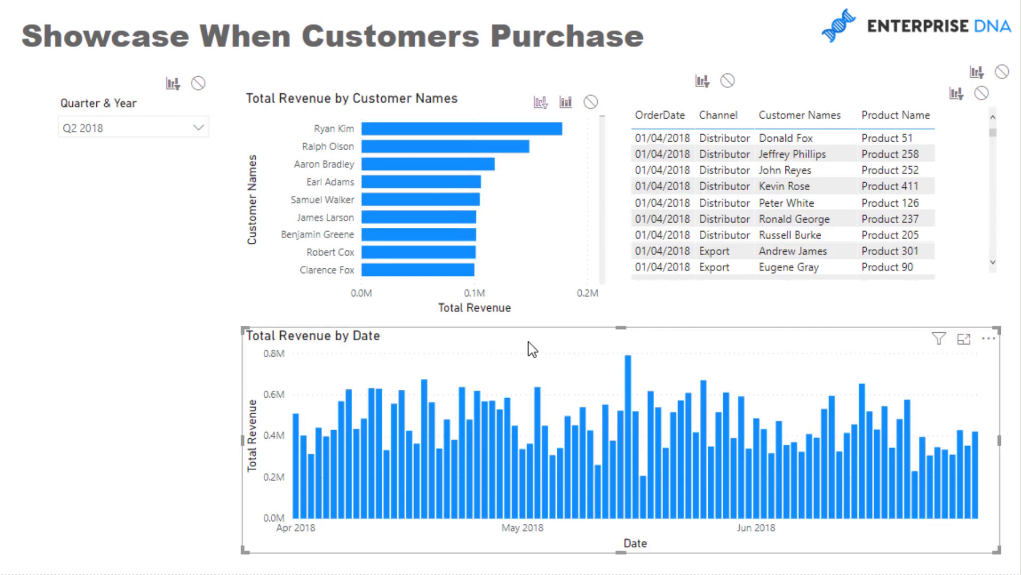
mouse_move(332, 353)
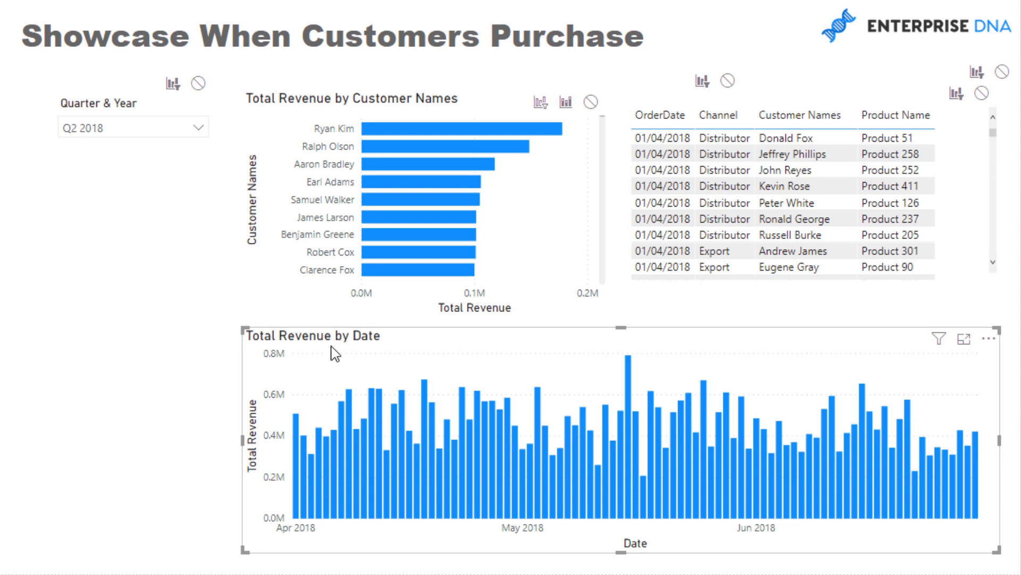
mouse_move(479, 379)
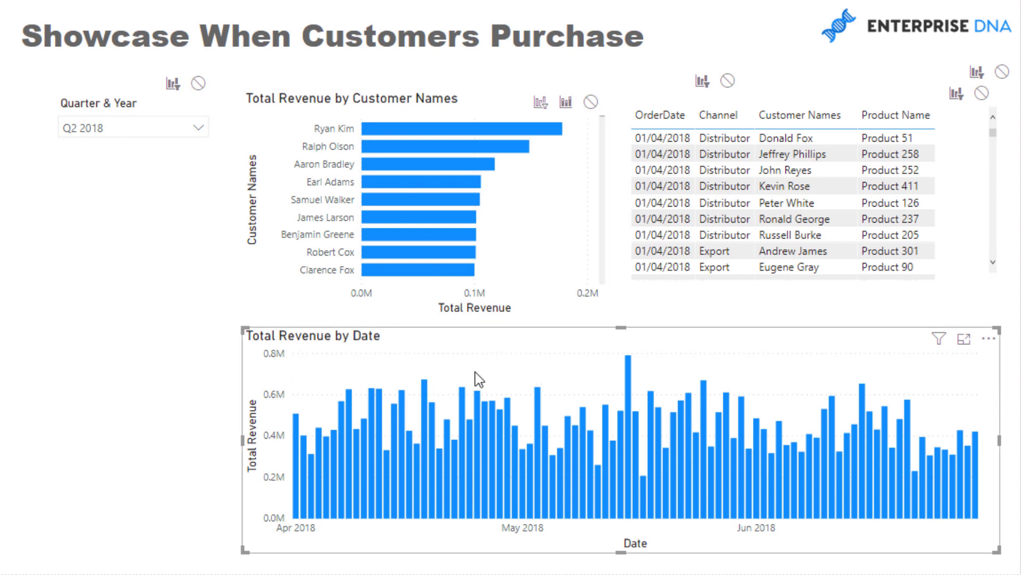
mouse_move(490, 157)
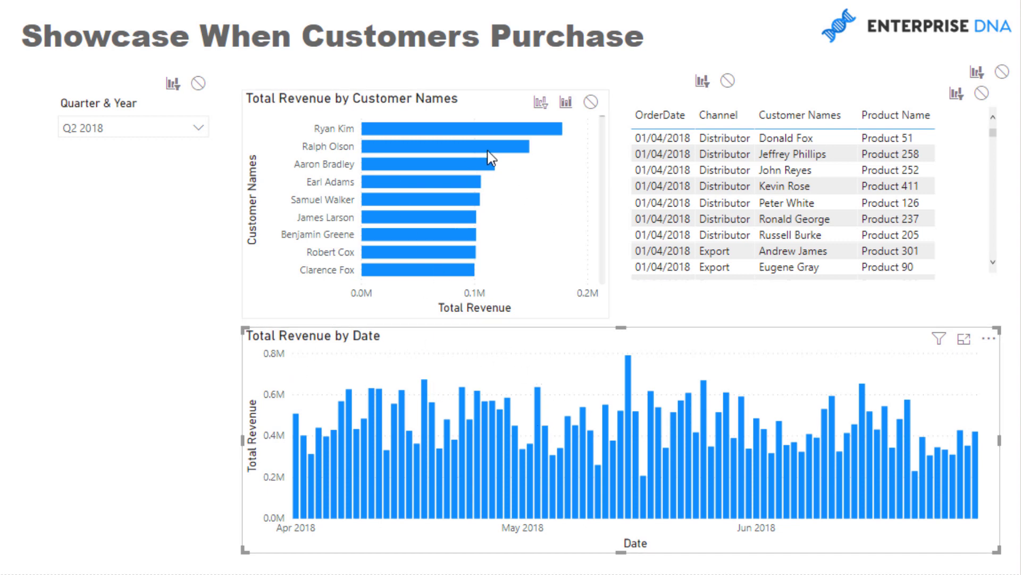
mouse_move(496, 127)
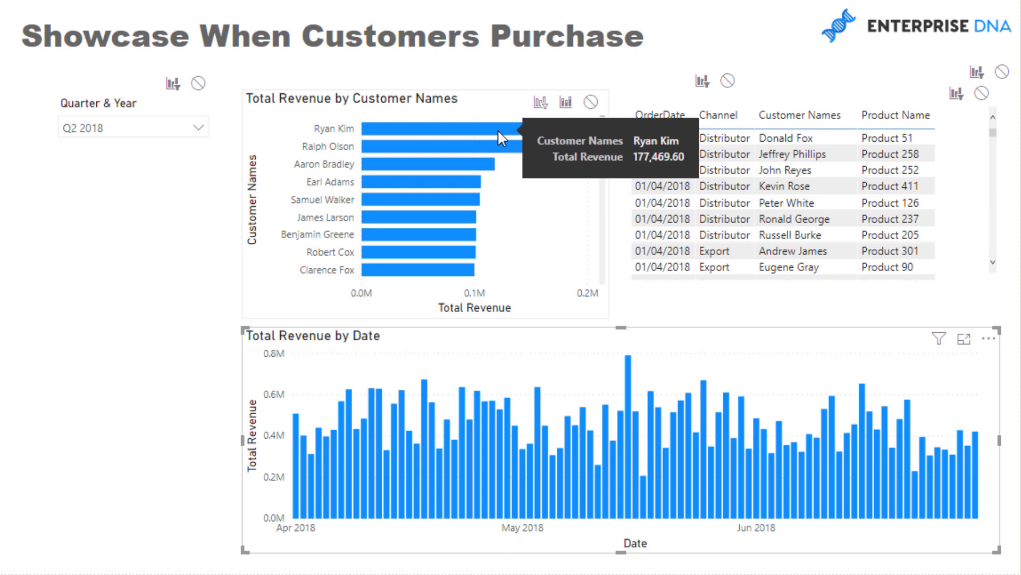
mouse_move(524, 346)
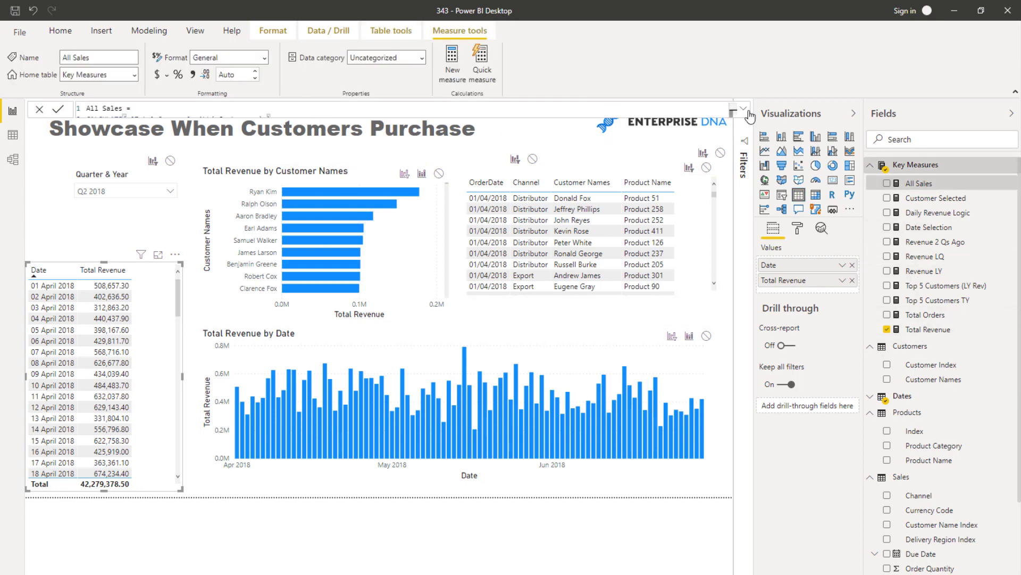
Review the full All Sales formula, CALCULATE([Total Revenue], ALL(Customers))
click(741, 108)
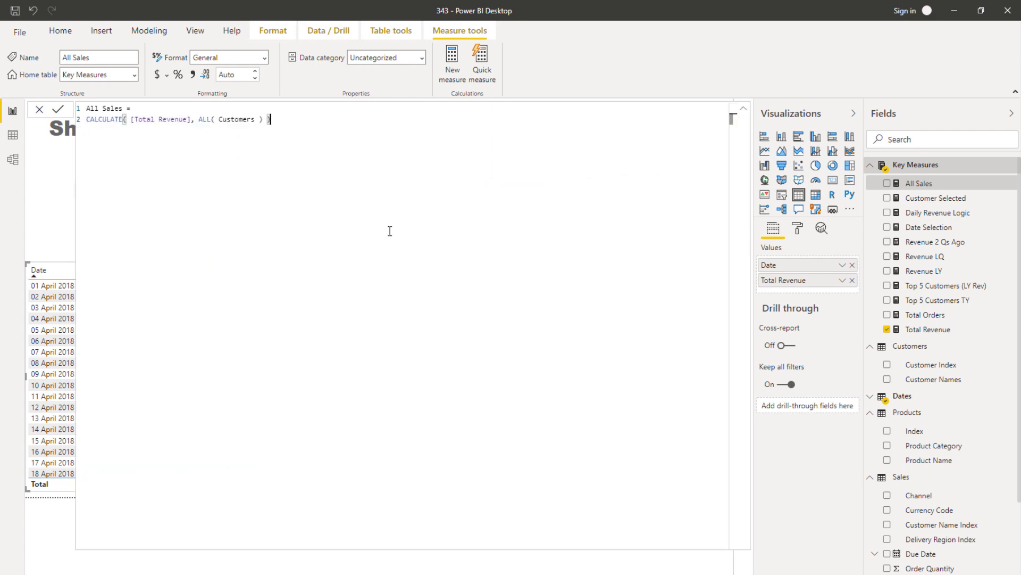
mouse_move(417, 130)
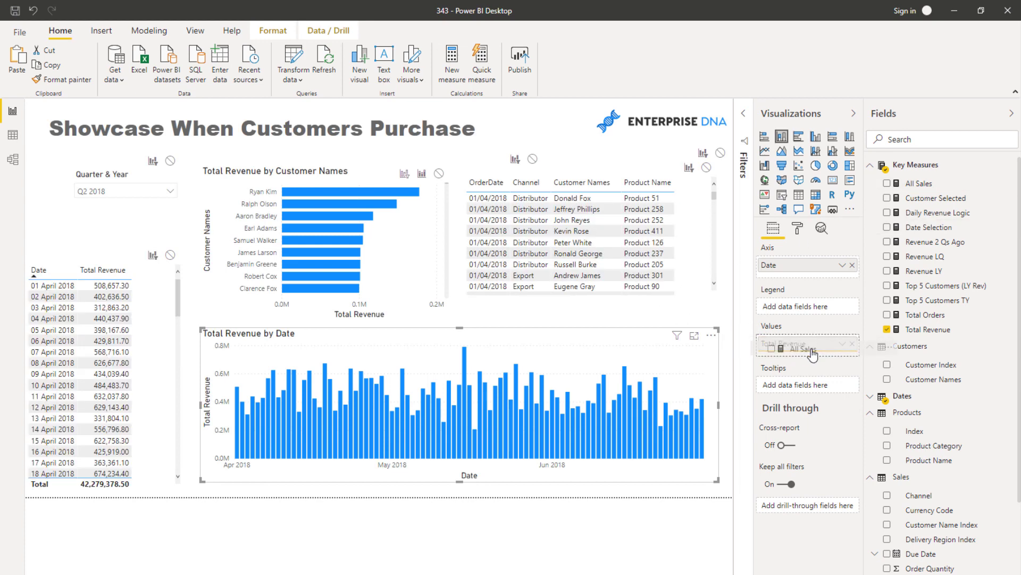
Swap Total Revenue for All Sales in the date chart's values and open Customer Selected
click(888, 183)
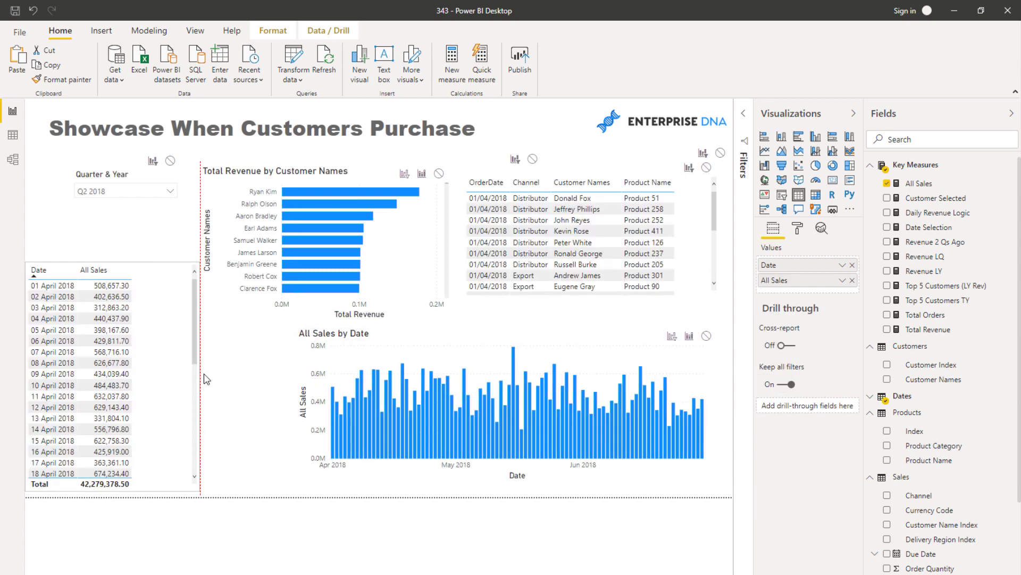
click(936, 198)
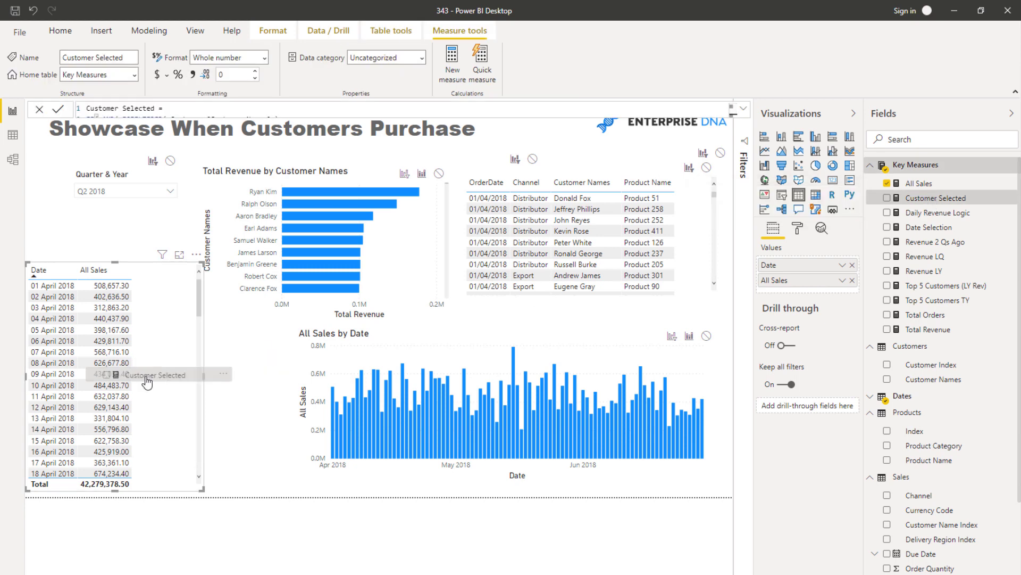
Add Customer Selected to the date table and review its formula's Total Revenue reference
click(887, 198)
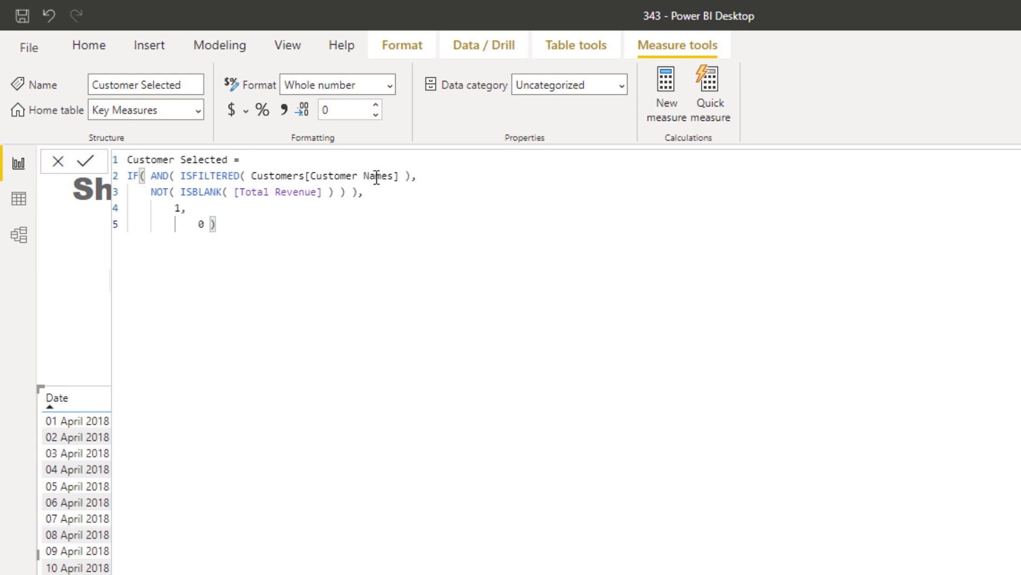
mouse_move(223, 185)
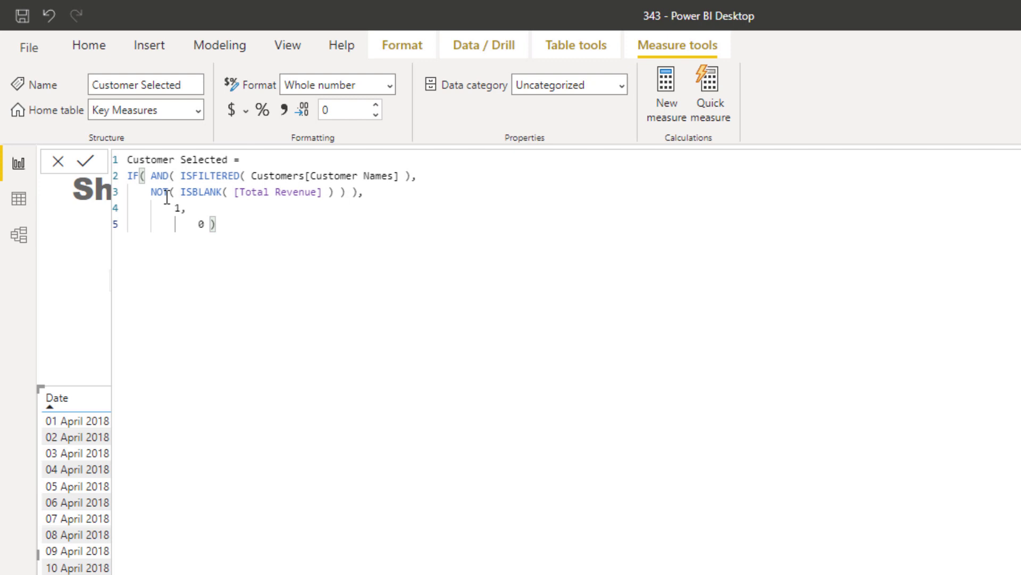
double_click(278, 192)
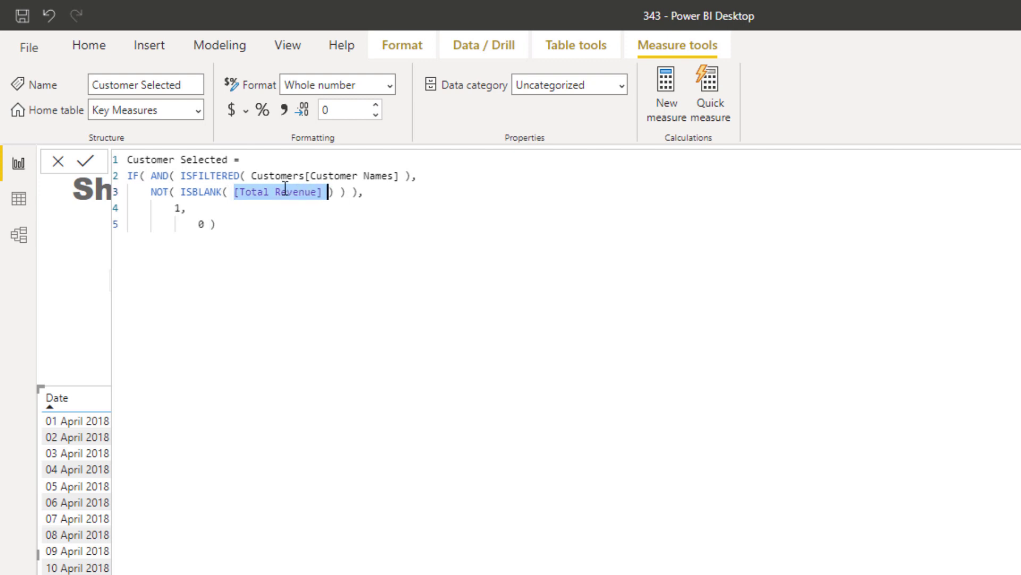
click(170, 209)
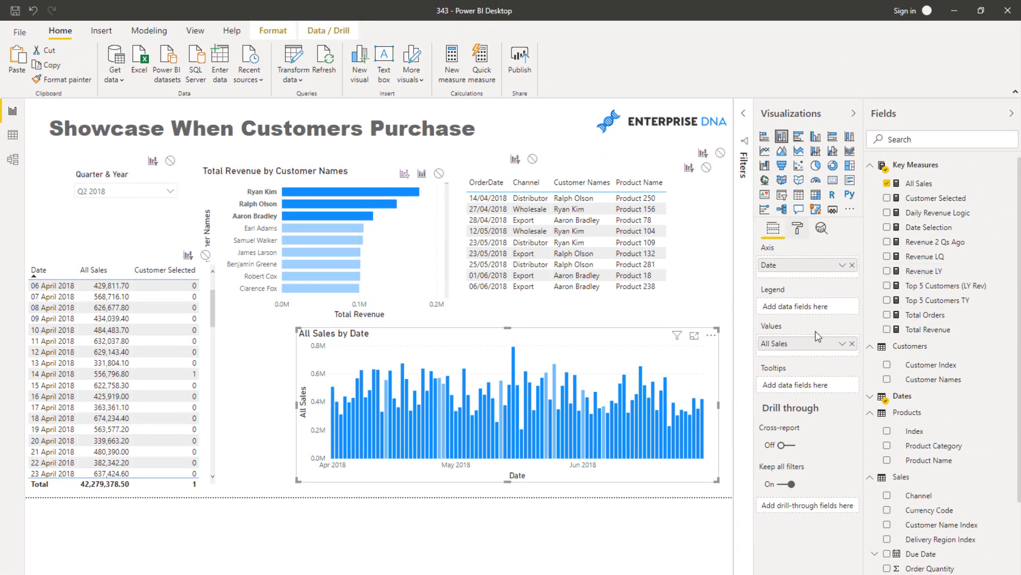
click(797, 227)
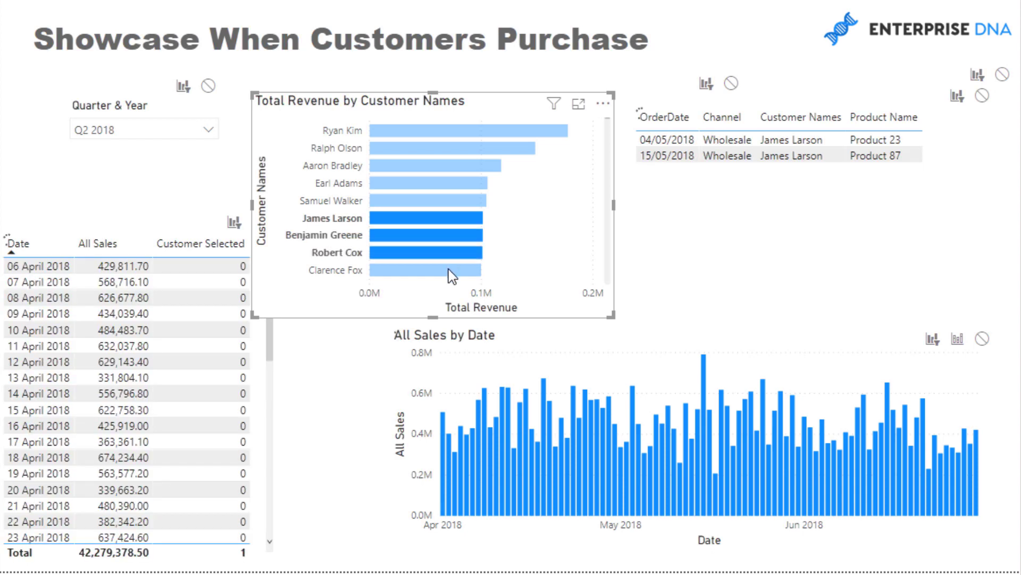
click(423, 270)
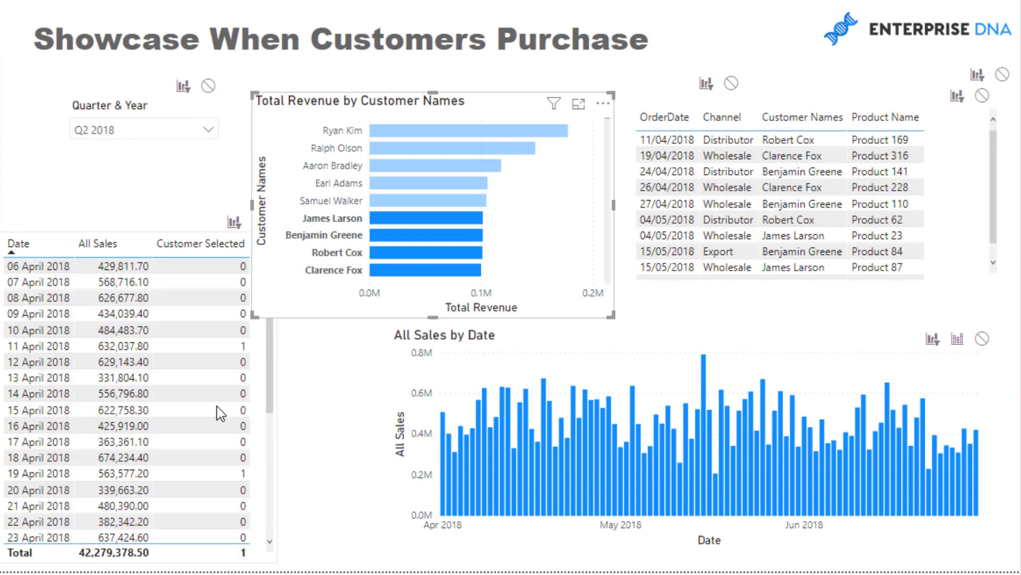
scroll(down, 3)
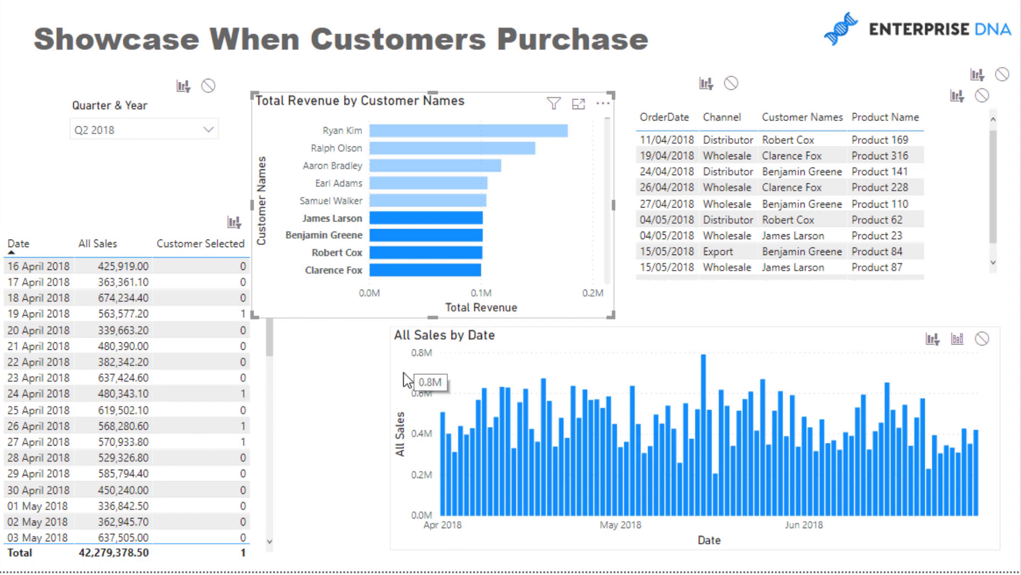
mouse_move(290, 389)
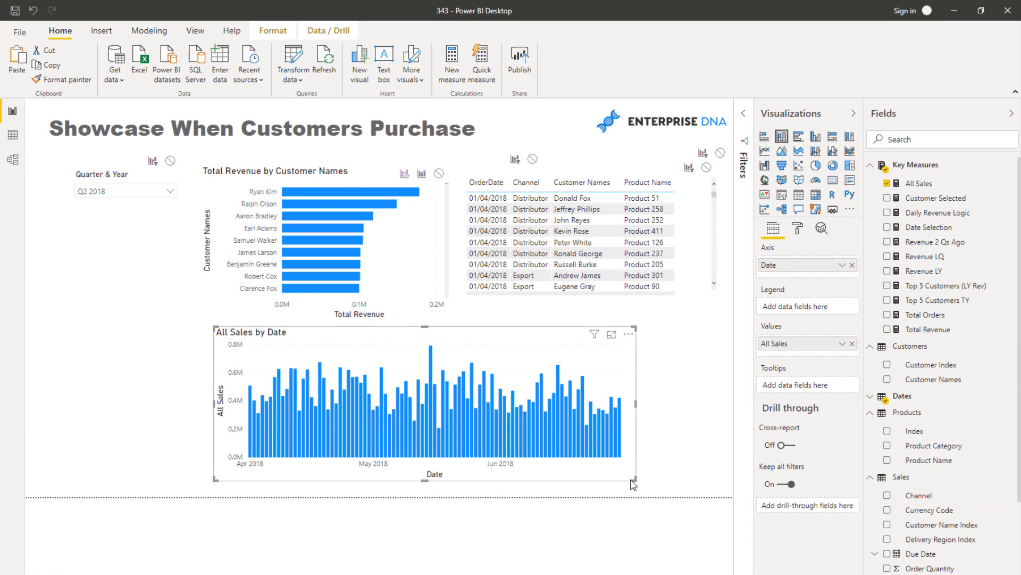
Widen the All Sales by Date chart and open conditional formatting for its bar colours
drag(633, 484, 720, 479)
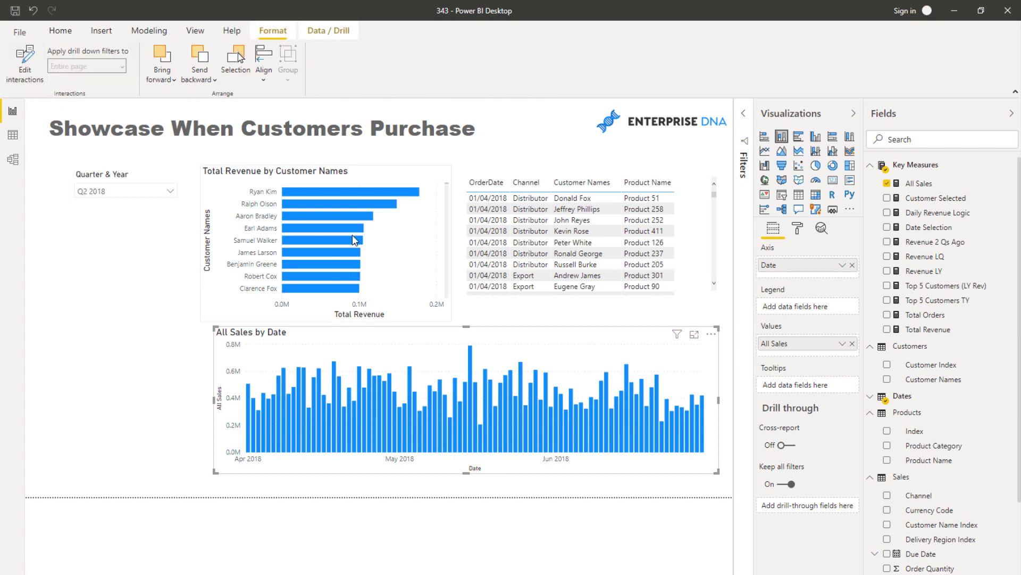
mouse_move(810, 227)
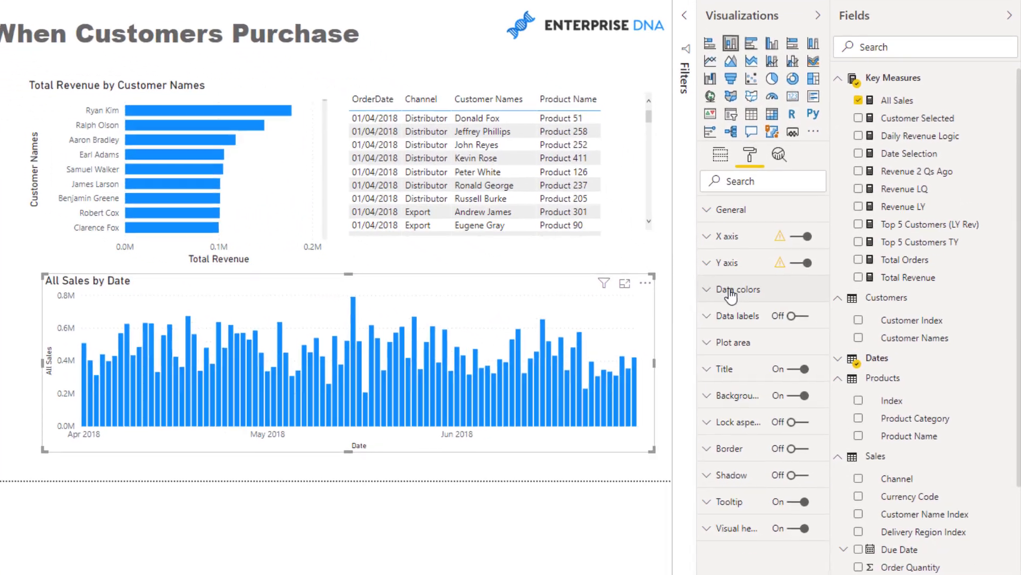
click(737, 290)
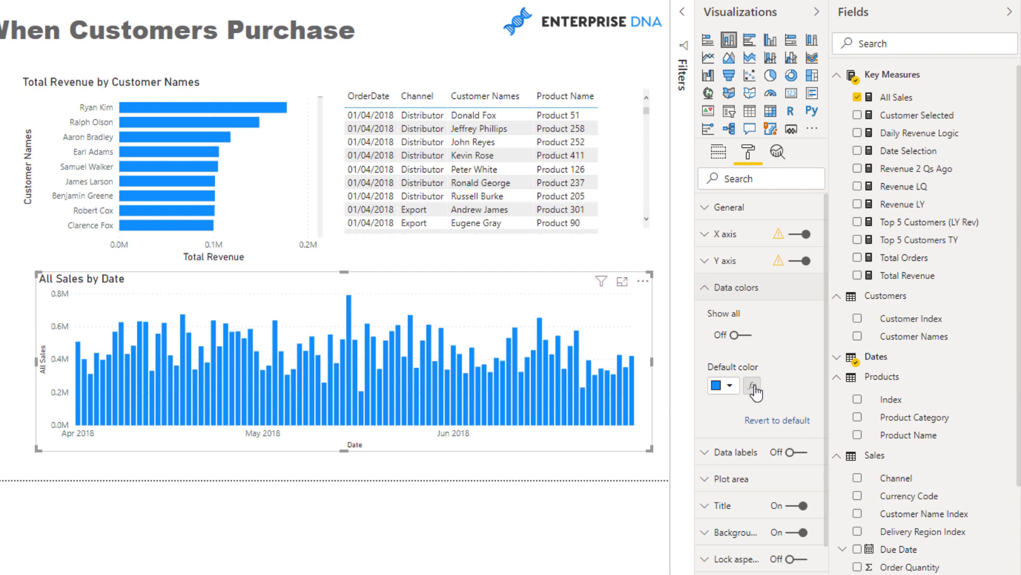
click(752, 385)
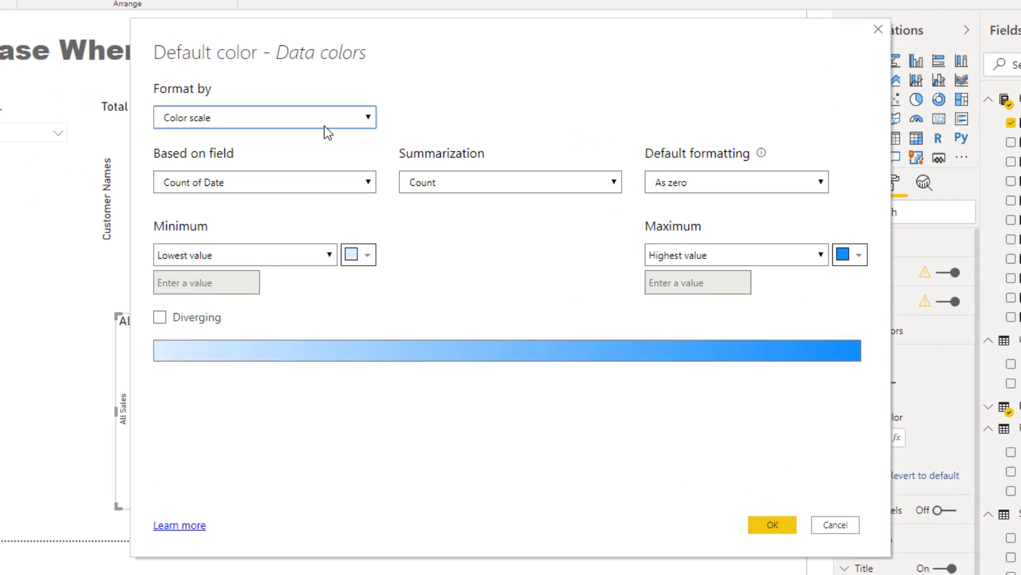
Colour bars by rules on Customer Selected: value 1 dark blue, value 0 blue
click(264, 117)
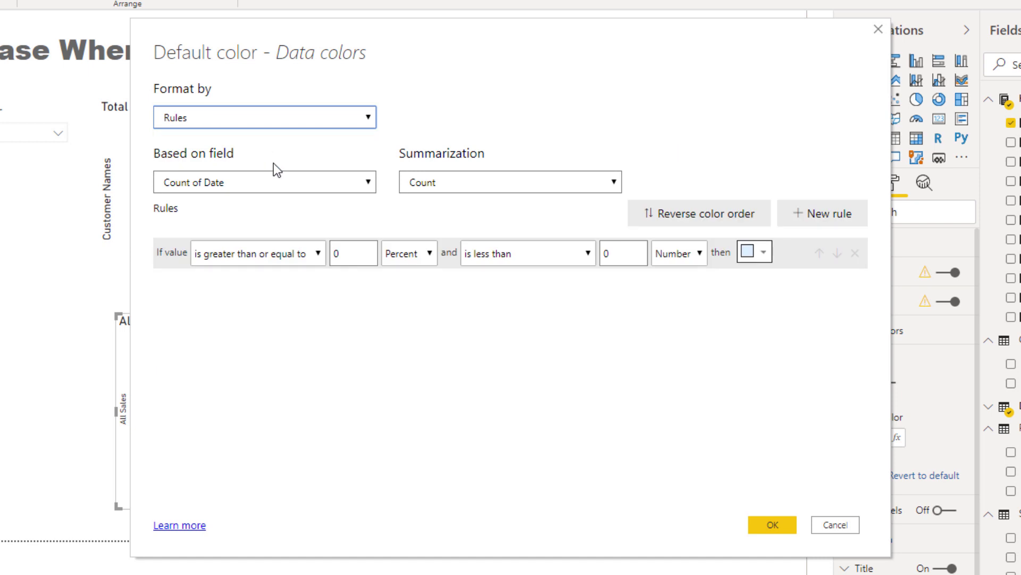
click(264, 182)
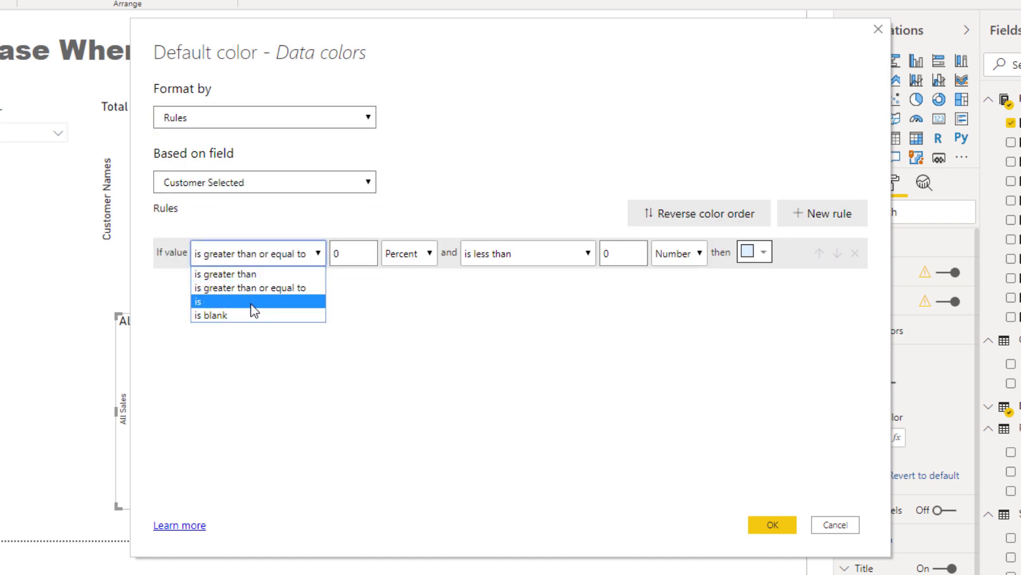
click(198, 301)
text(1)
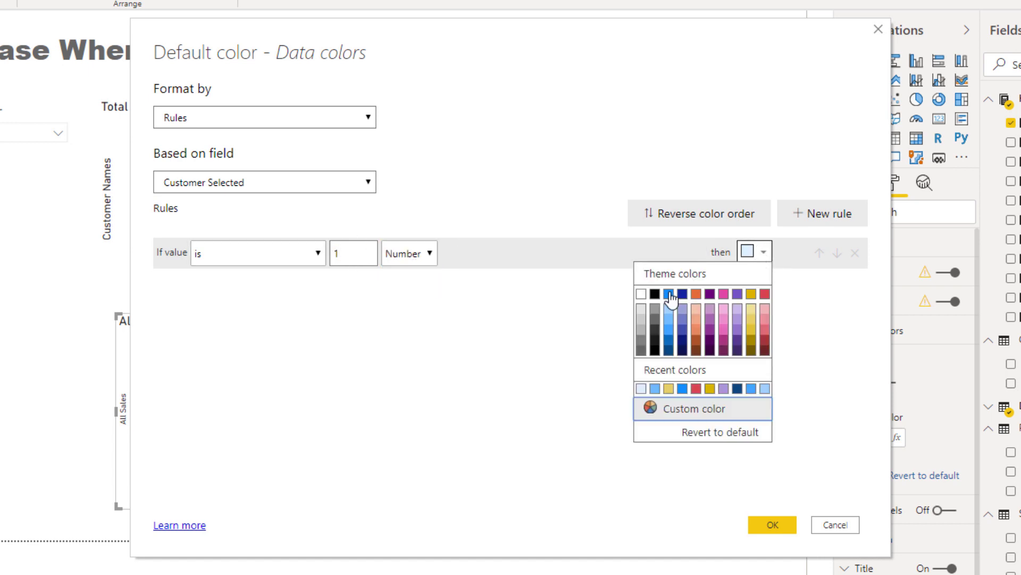
click(671, 294)
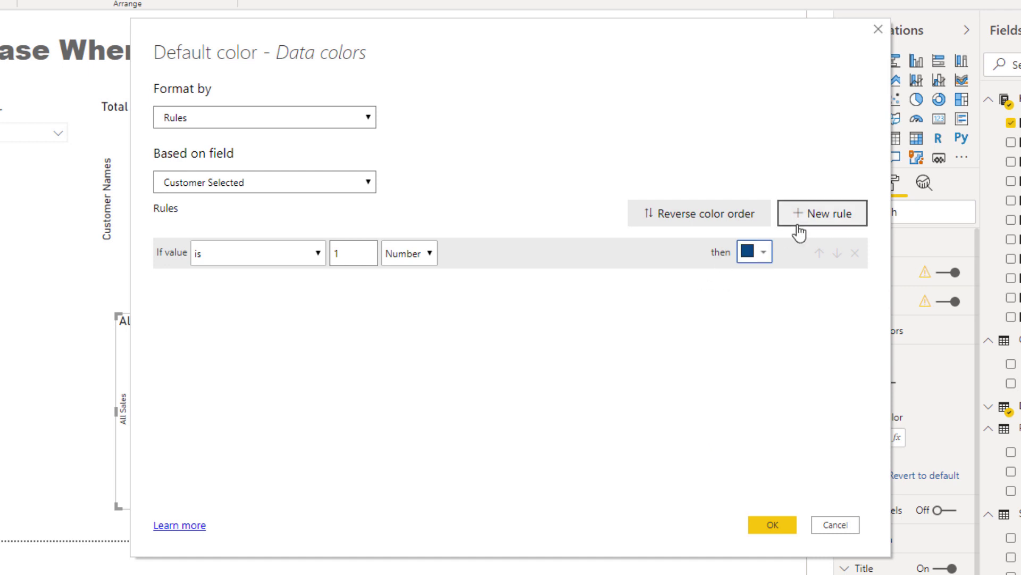
click(822, 213)
text(0)
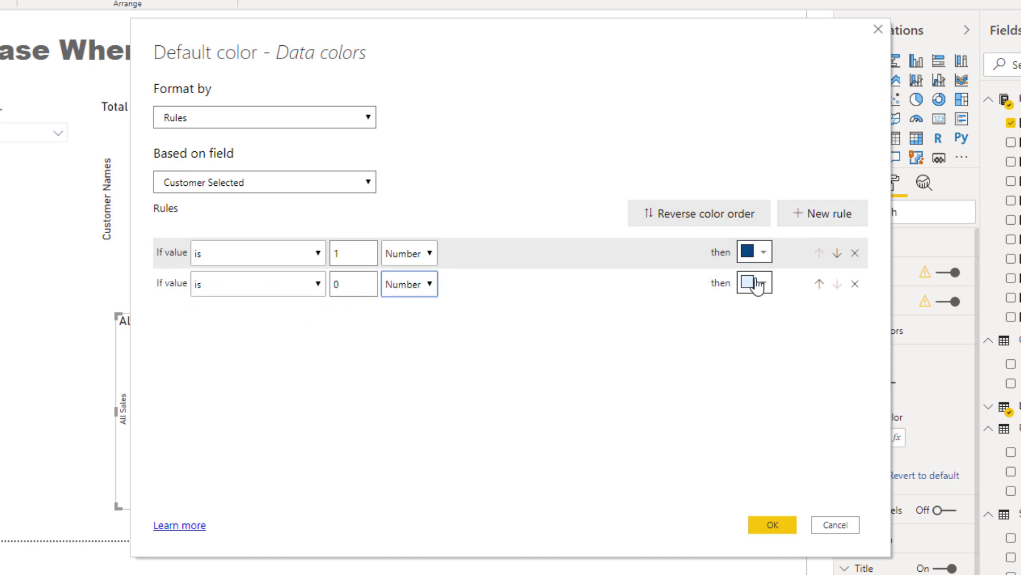
click(749, 283)
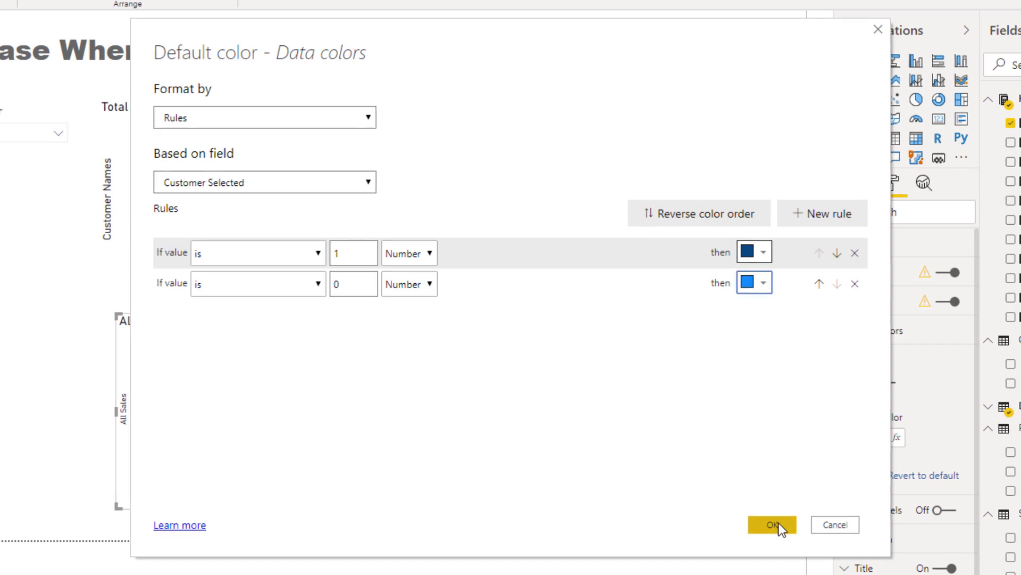
click(771, 525)
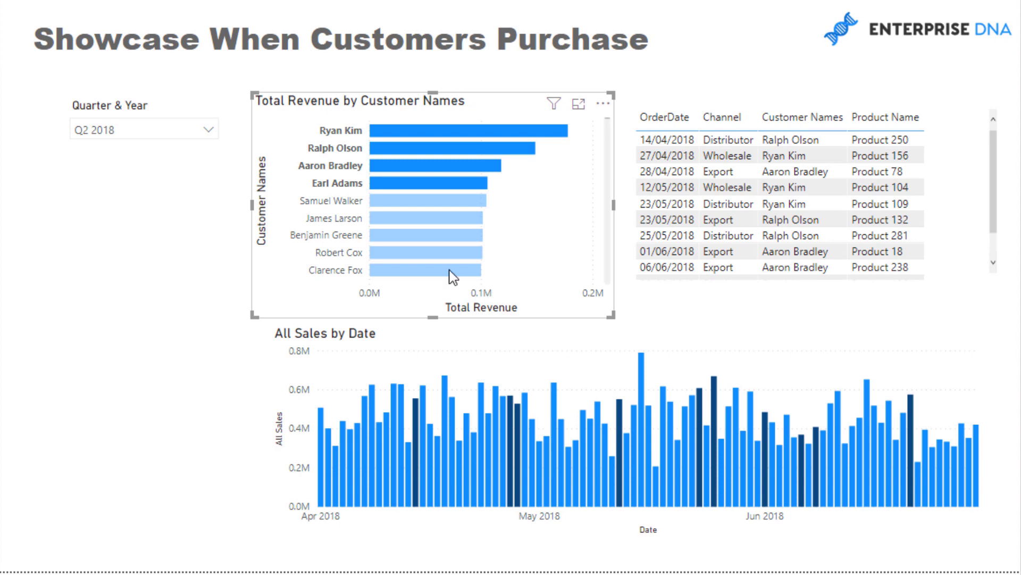
mouse_move(508, 475)
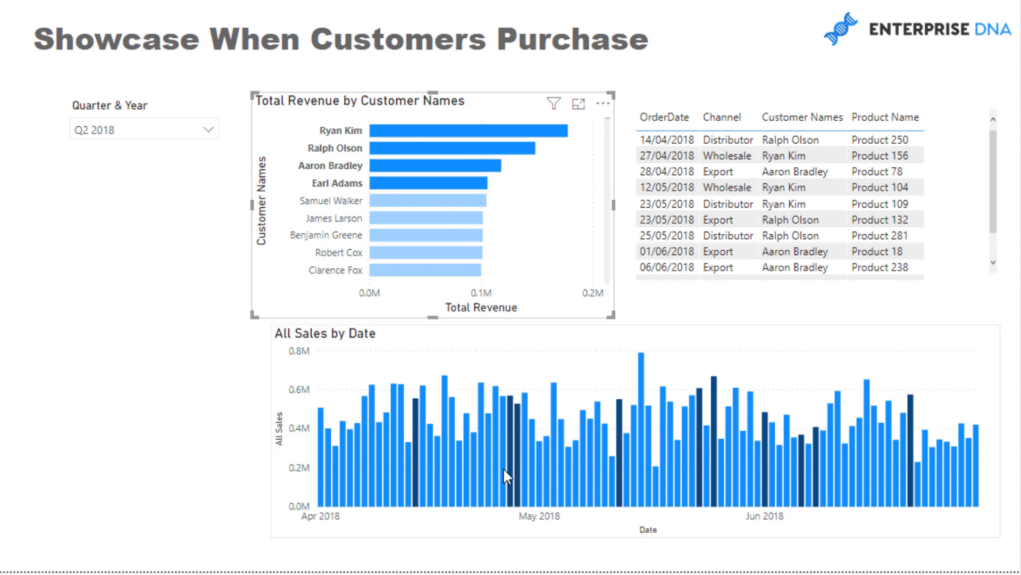
mouse_move(462, 113)
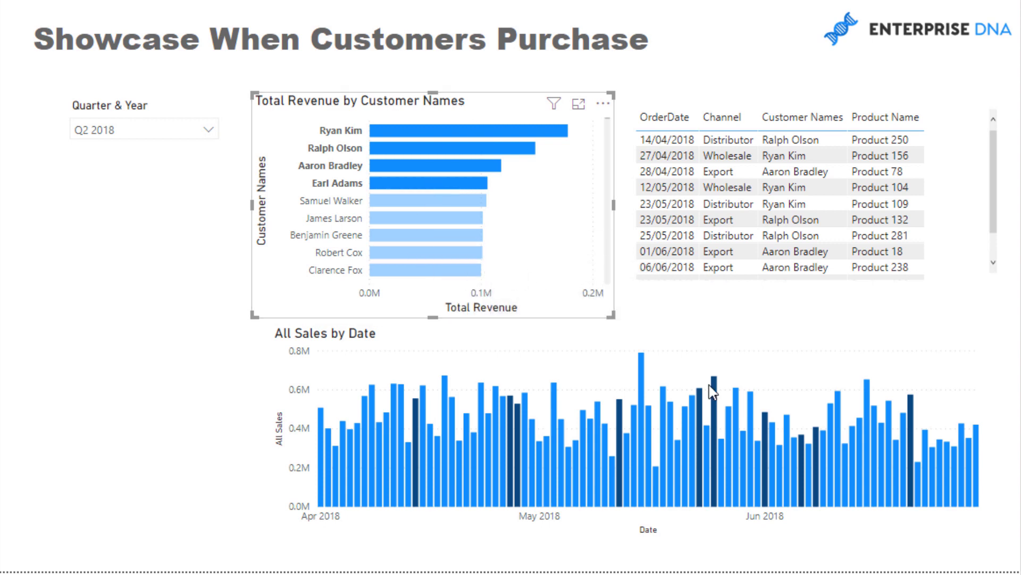
mouse_move(446, 203)
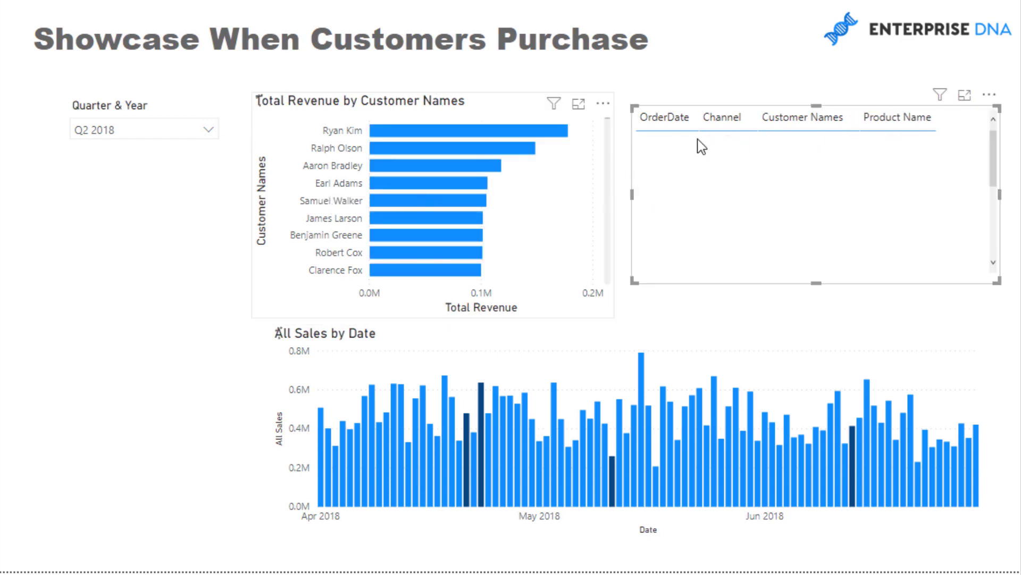
click(424, 201)
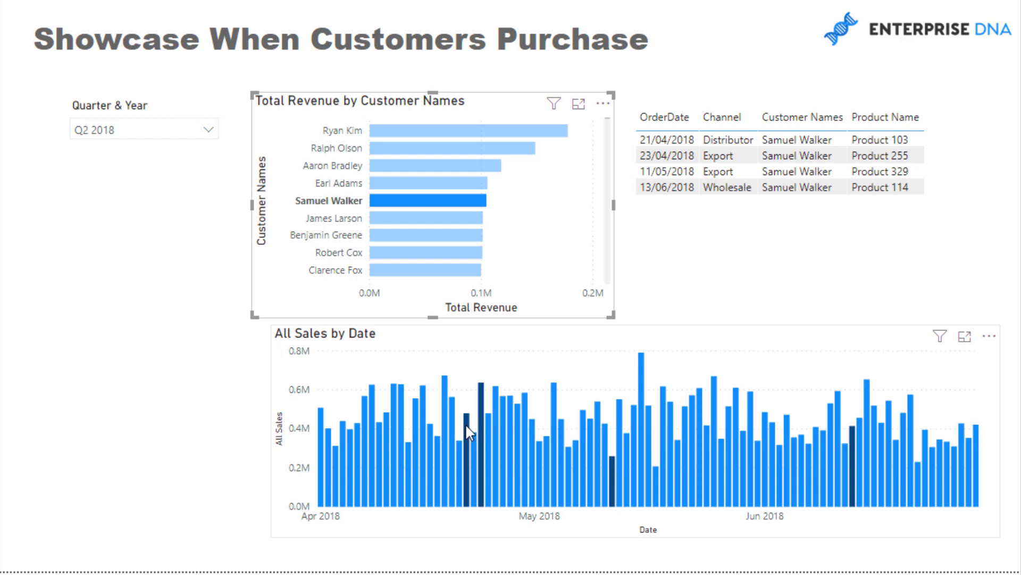
mouse_move(609, 473)
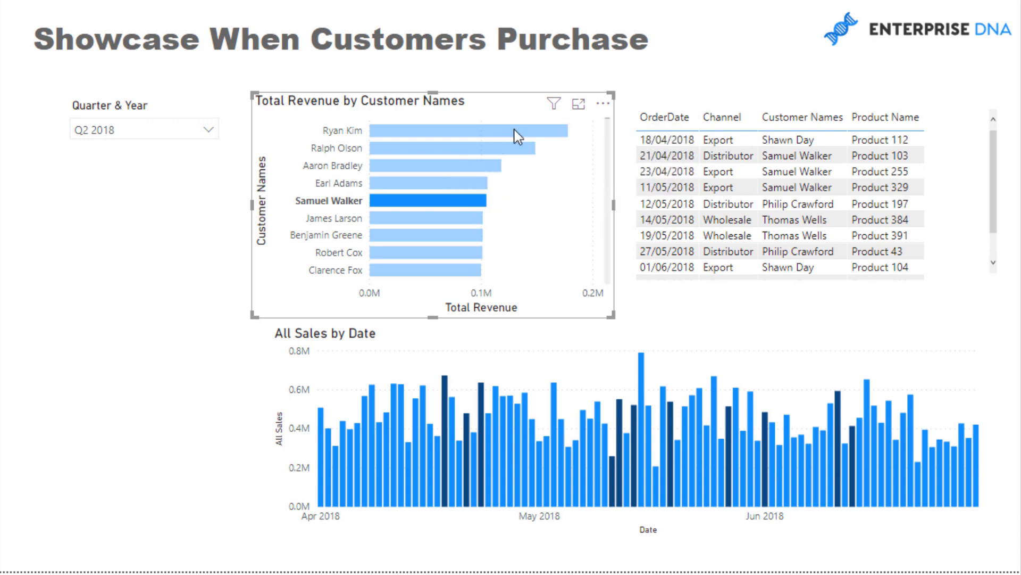
mouse_move(518, 133)
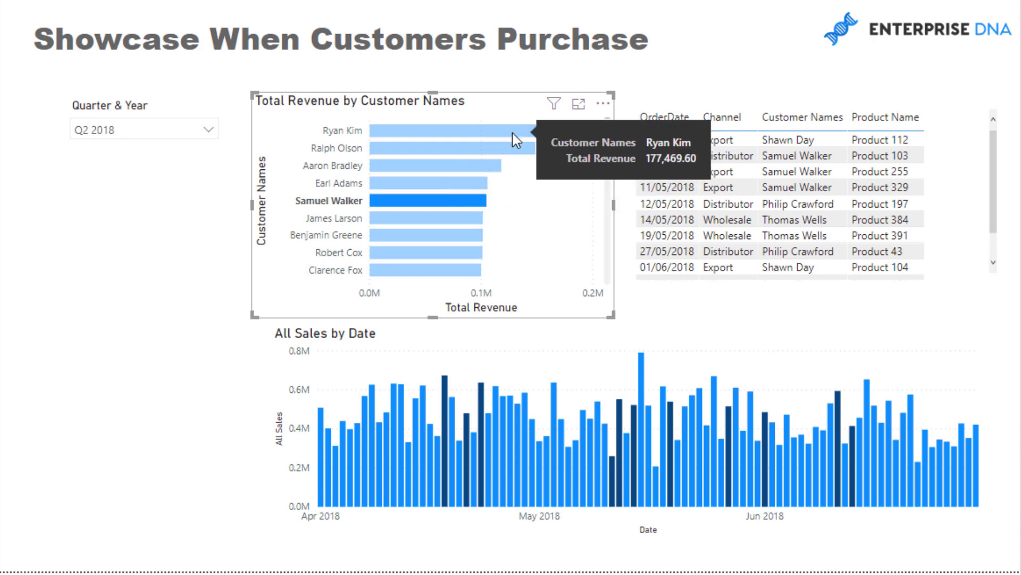